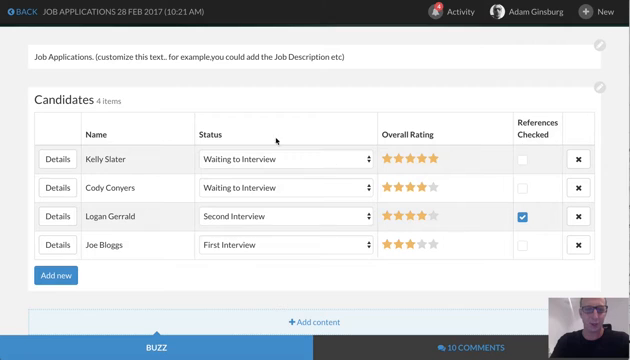
mouse_move(188, 120)
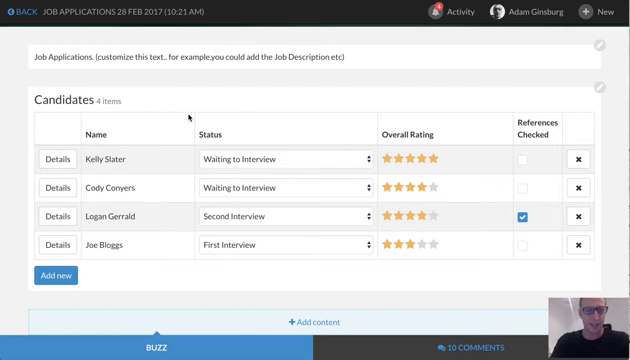
mouse_move(224, 128)
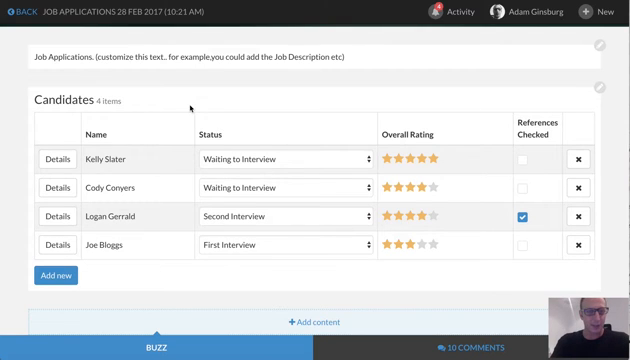
mouse_move(378, 340)
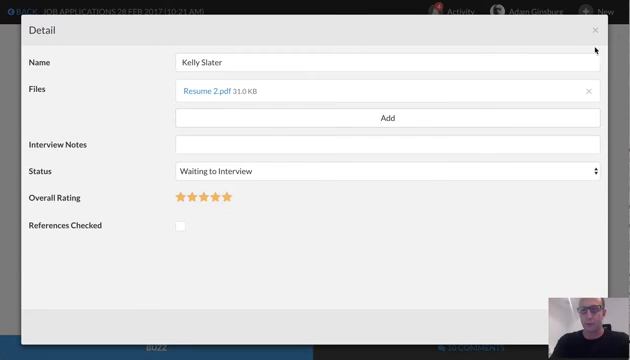
- Close the candidate detail and view Personality Insights-yh service credentials in Bluemix
click(594, 35)
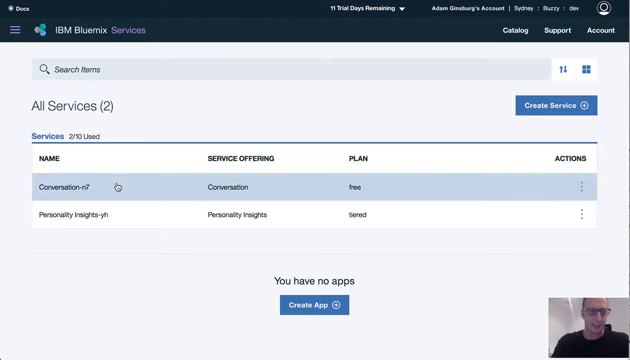
mouse_move(177, 131)
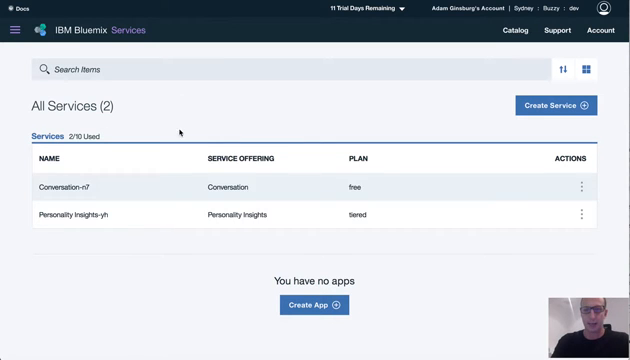
click(80, 215)
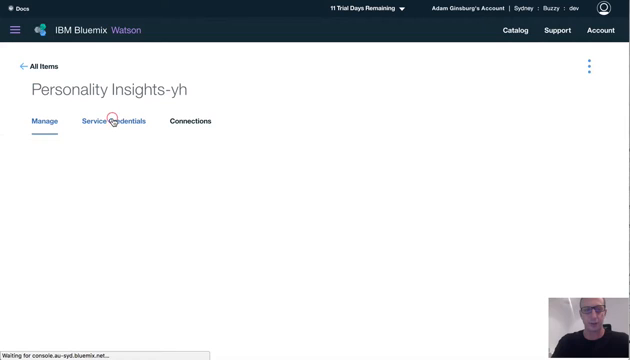
click(111, 121)
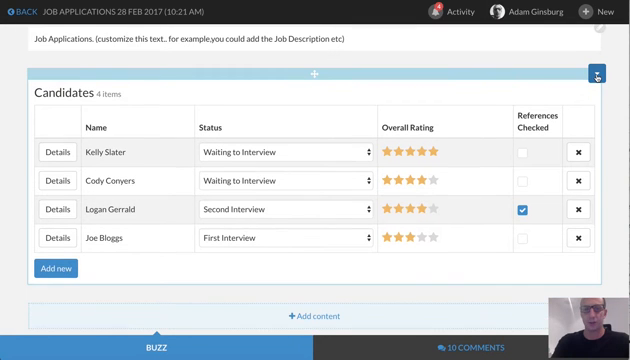
- Open the Candidates table's Properties and show its Fields tab
click(600, 73)
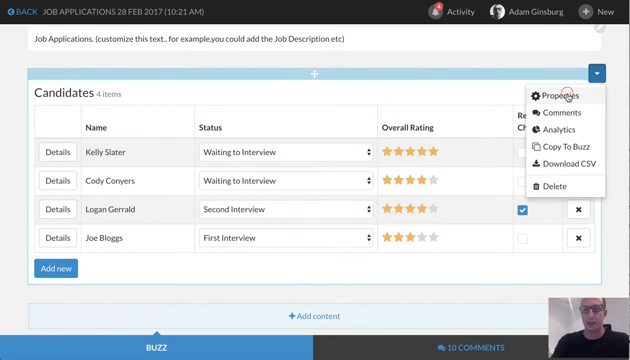
click(551, 95)
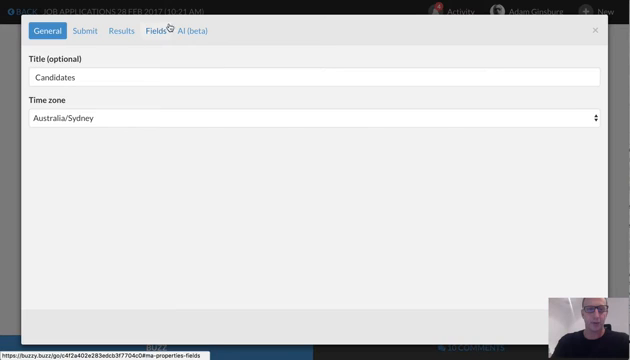
click(196, 31)
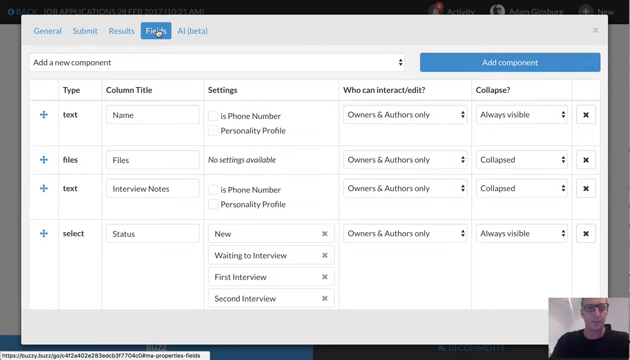
- Add a Text field titled 'User Text' with Personality Profile enabled
scroll(down, 3)
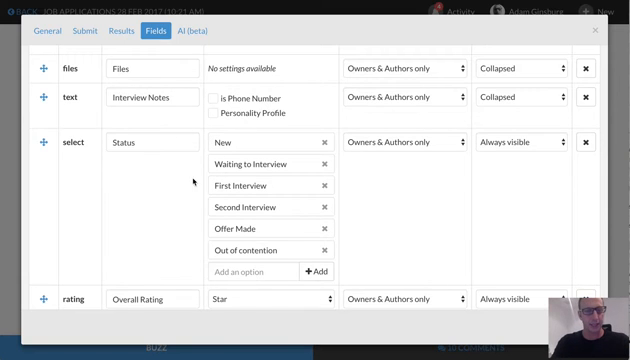
scroll(down, 3)
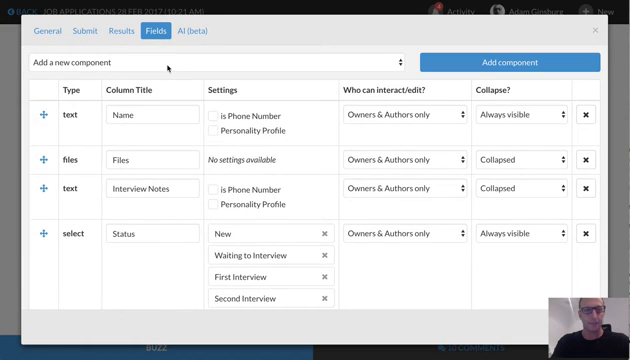
click(200, 62)
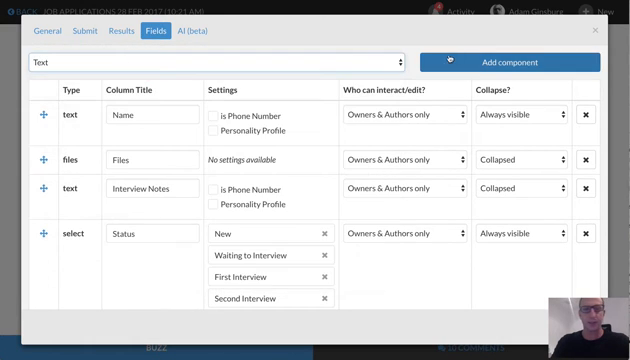
scroll(down, 3)
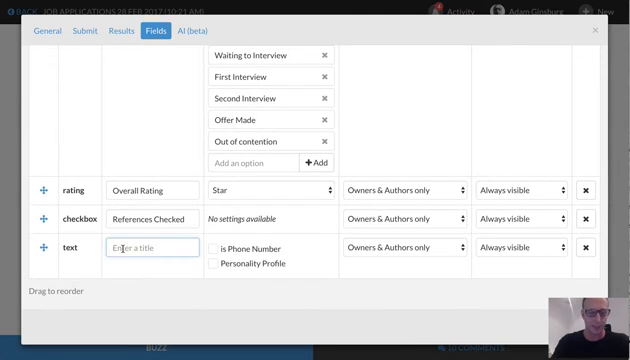
text(User)
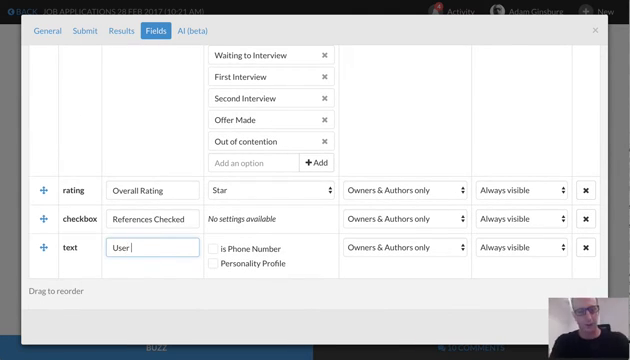
text(Text)
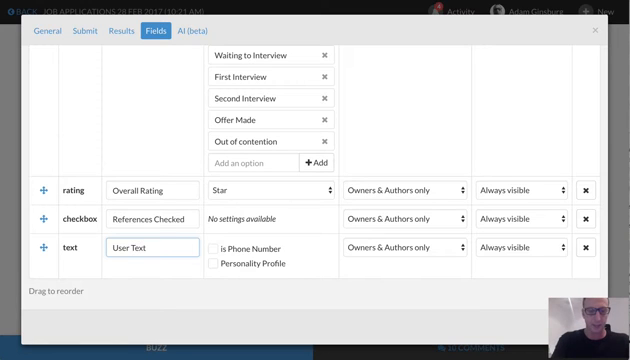
click(211, 263)
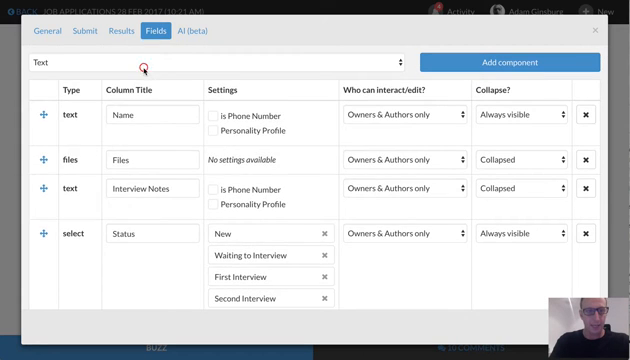
- Add a Twitter input field titled 'Twitter' with Personality Profile enabled
click(200, 62)
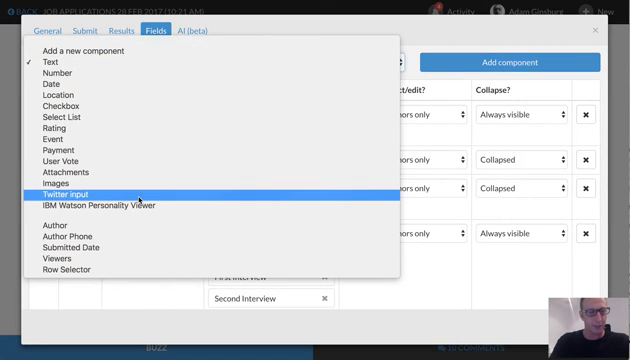
click(78, 190)
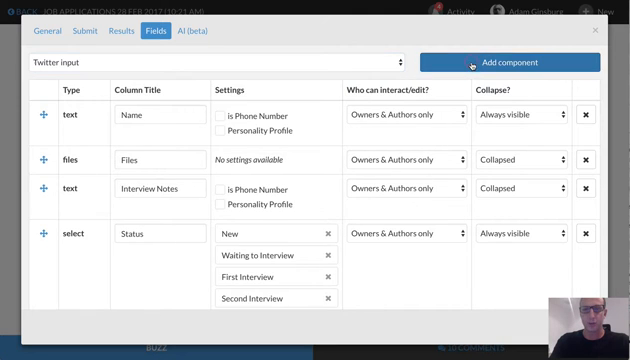
scroll(down, 3)
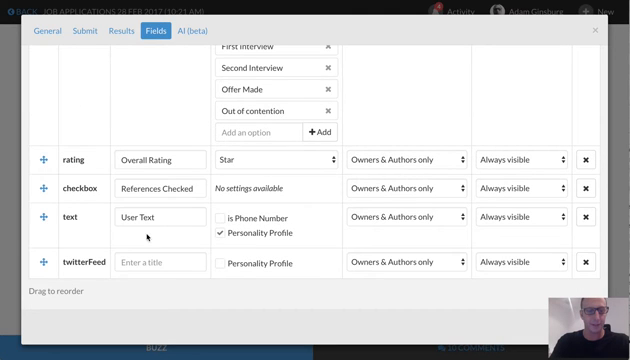
text(Twitter)
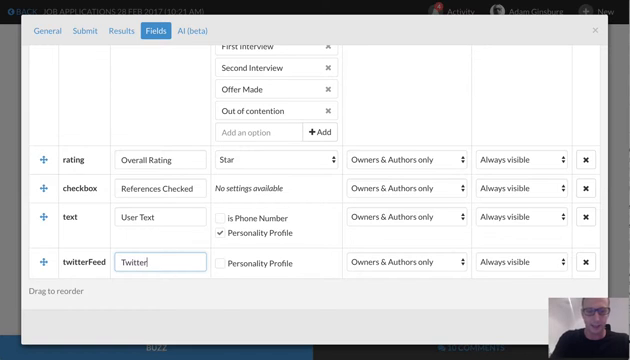
click(220, 263)
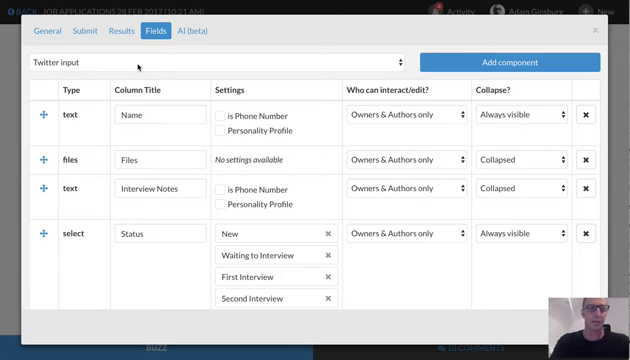
- Add an IBM Watson Personality Viewer field labelled 'Personality Insights'
click(210, 62)
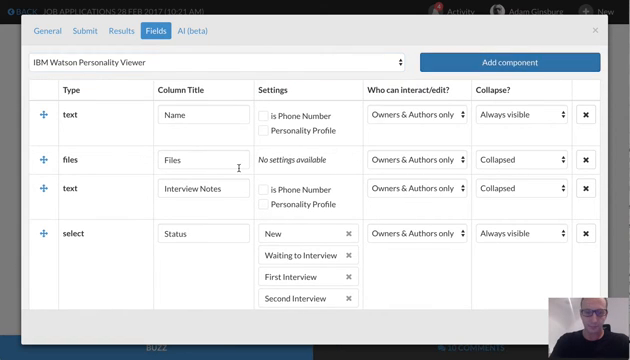
scroll(down, 3)
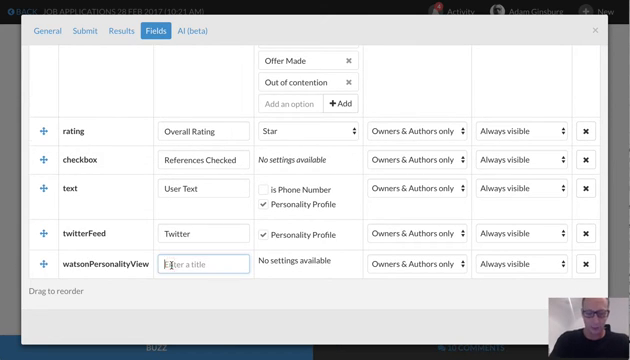
text(Personality)
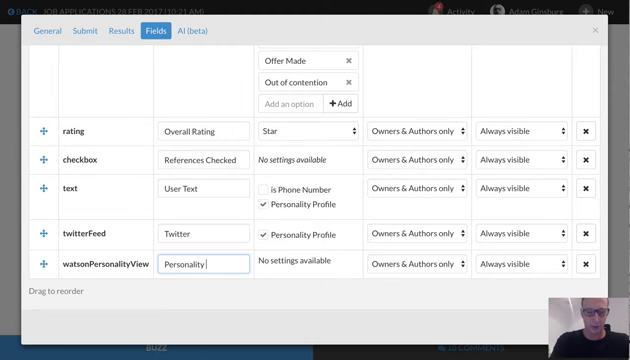
text(insights)
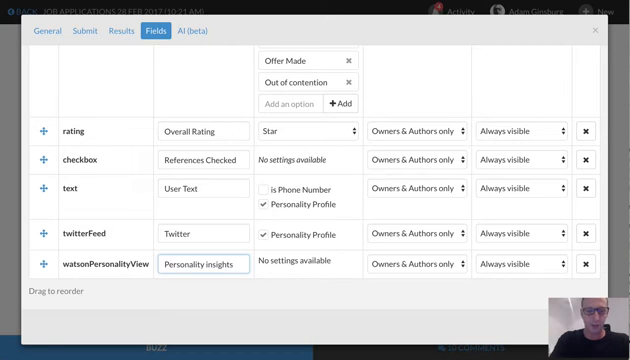
mouse_move(205, 263)
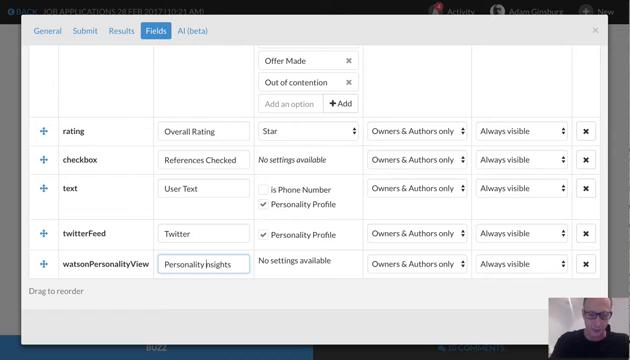
mouse_move(217, 238)
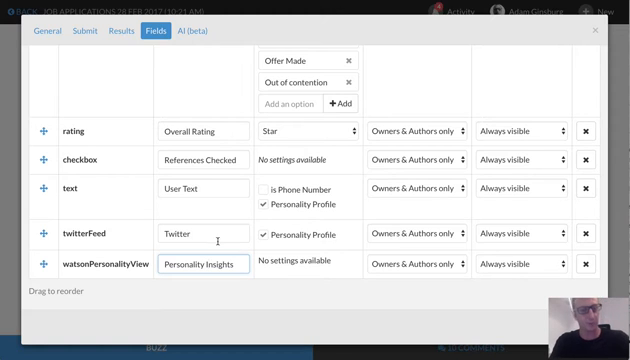
mouse_move(271, 291)
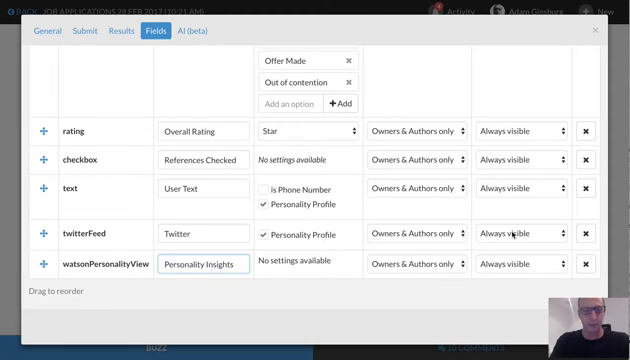
- Set the Twitter and User Text field visibility to Collapsed
click(510, 235)
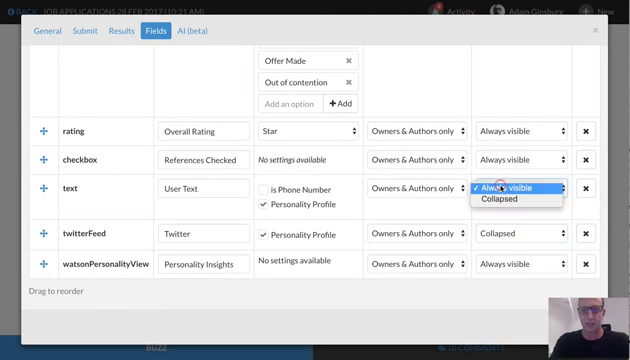
click(520, 198)
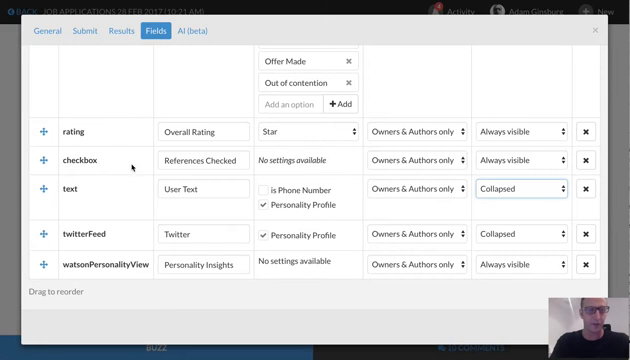
mouse_move(463, 180)
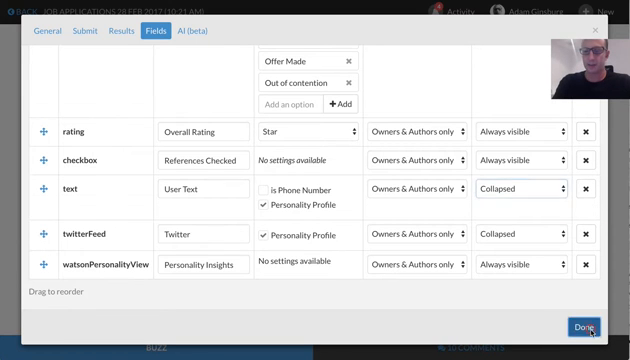
- Finish field settings and enter 'kellyslater' as Kelly Slater's Twitter handle
click(584, 327)
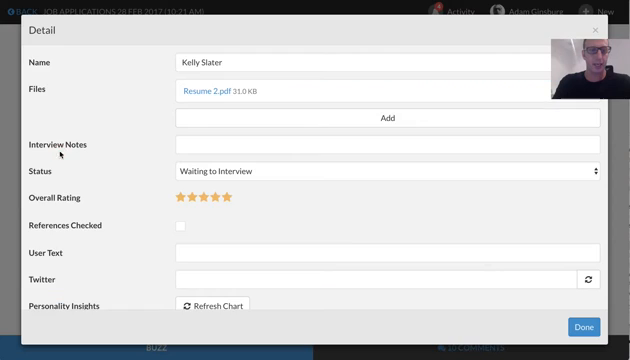
scroll(down, 3)
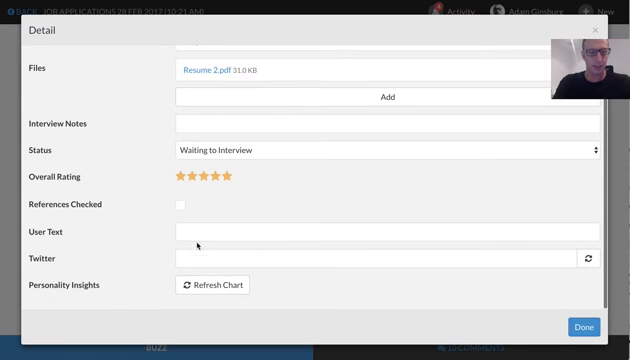
text(kell)
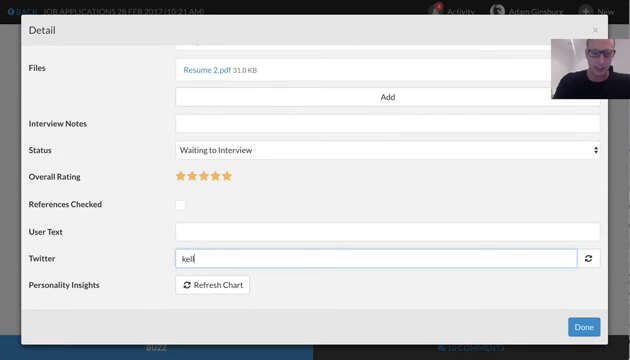
text(yslater)
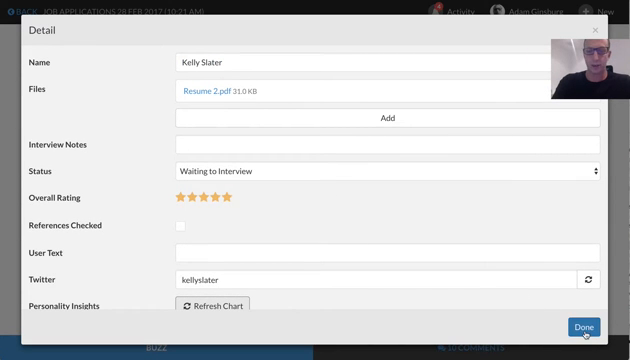
click(581, 327)
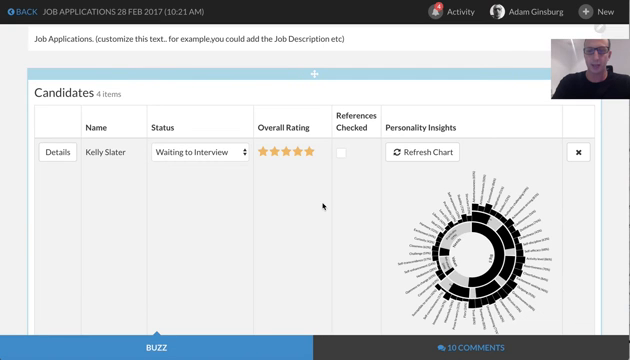
mouse_move(470, 178)
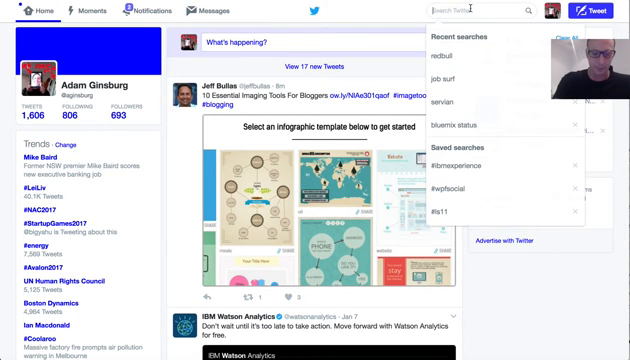
text(donal)
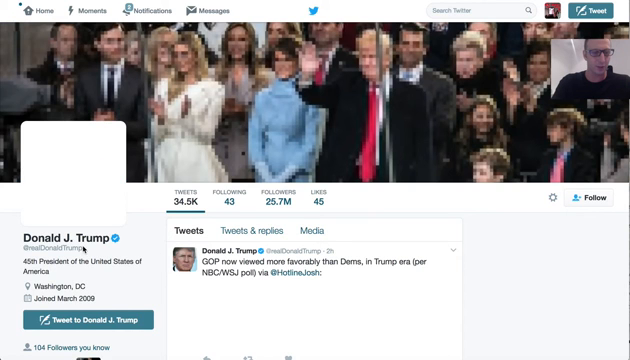
mouse_move(38, 246)
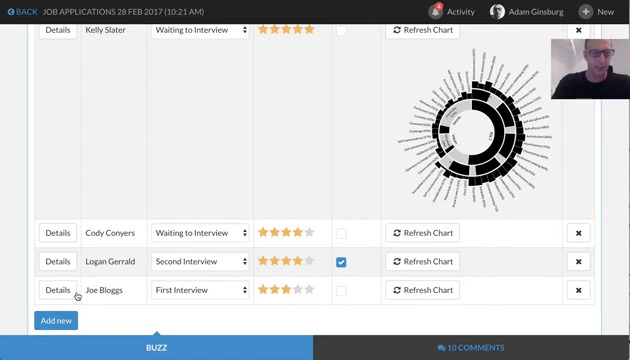
- Start a new candidate entry named 'Donald Trump' in the Candidates table
click(56, 321)
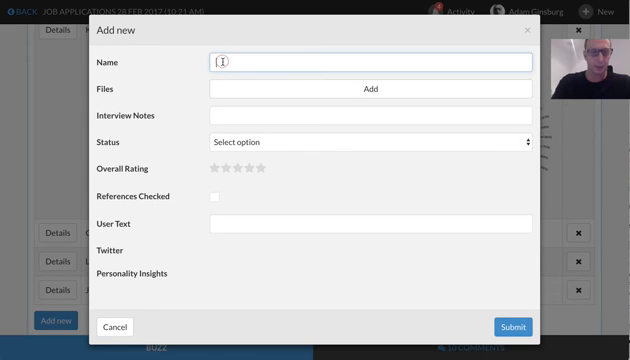
text(DOna)
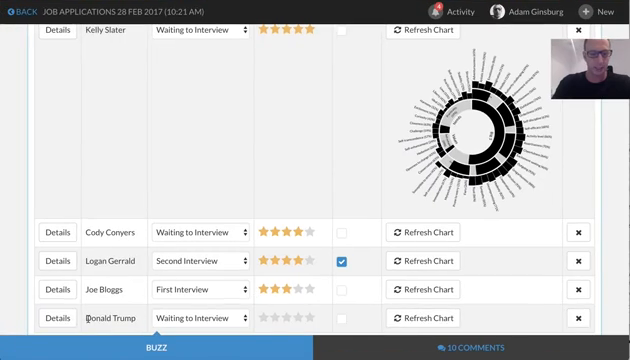
click(55, 318)
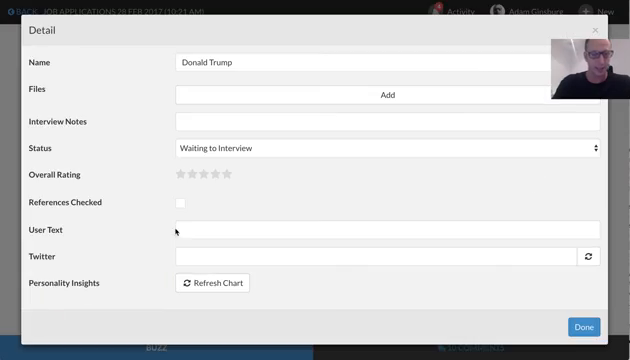
click(375, 256)
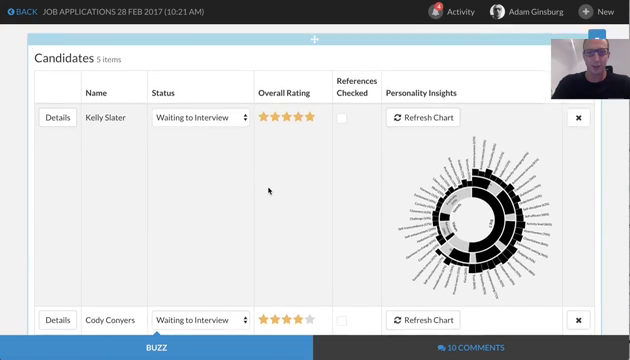
scroll(down, 3)
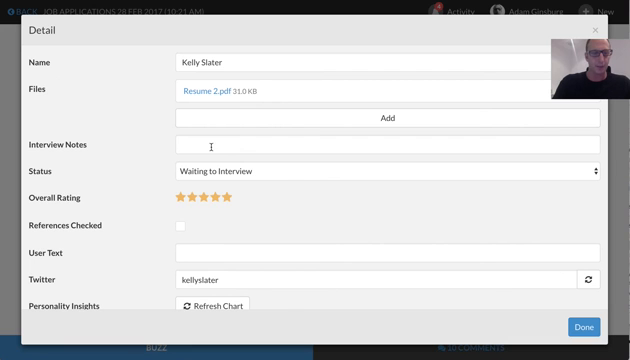
click(380, 196)
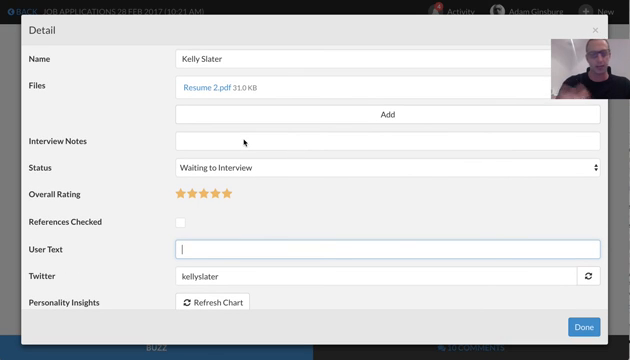
mouse_move(245, 139)
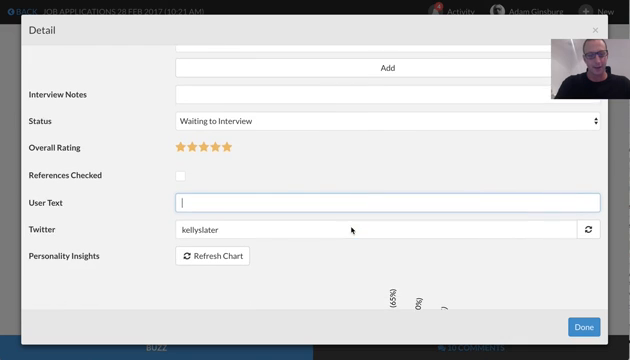
scroll(down, 3)
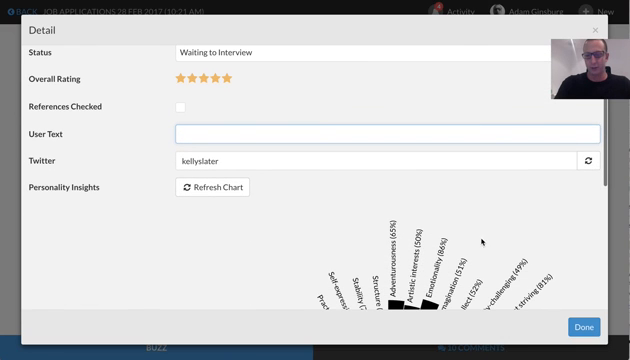